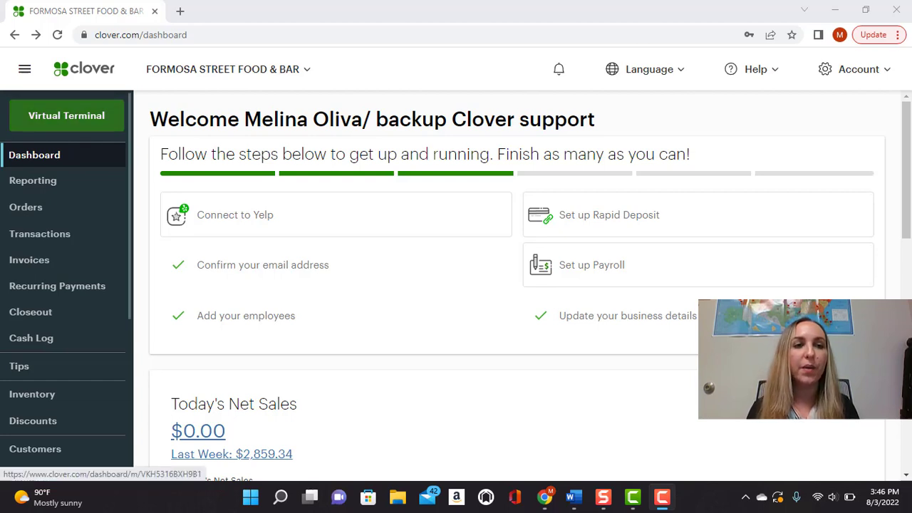
Open Clover's Virtual Terminal and set the transaction type to Invoice
{"action": "left_click", "coordinate": [66, 115]}
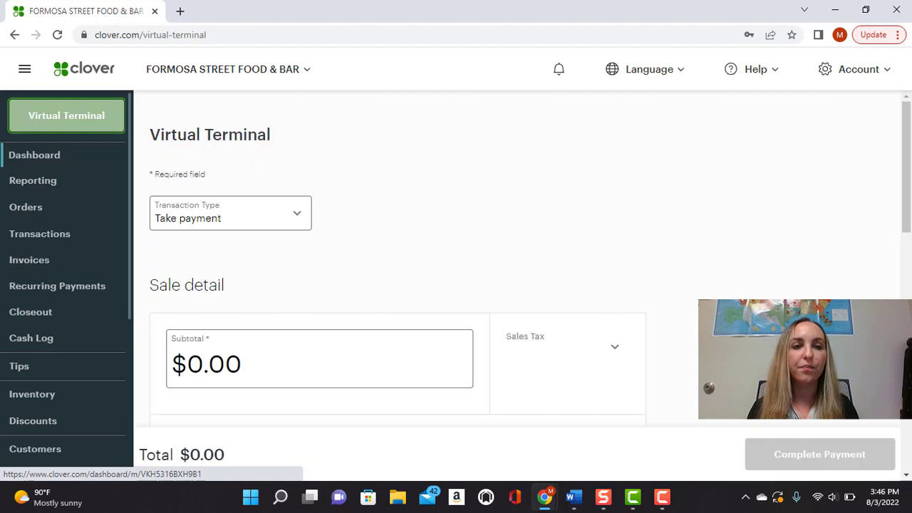
{"action": "left_click", "coordinate": [320, 364]}
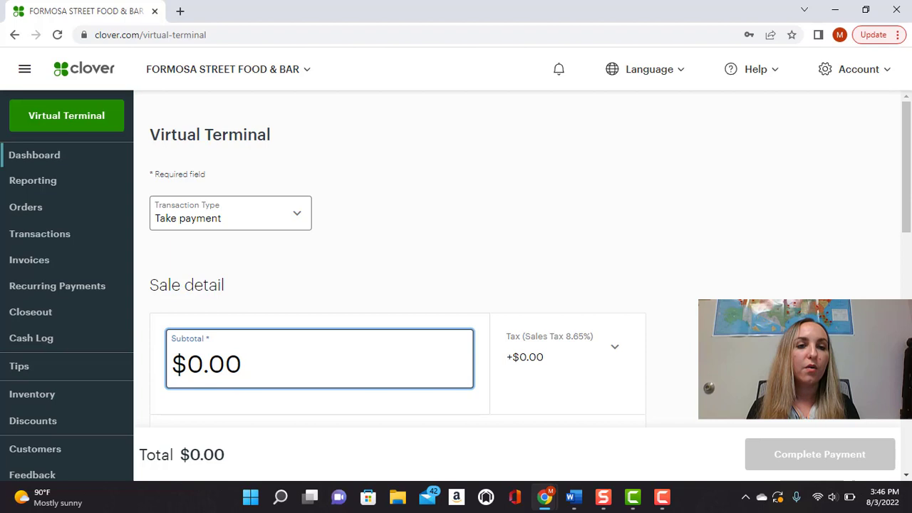
{"action": "left_click", "coordinate": [230, 212]}
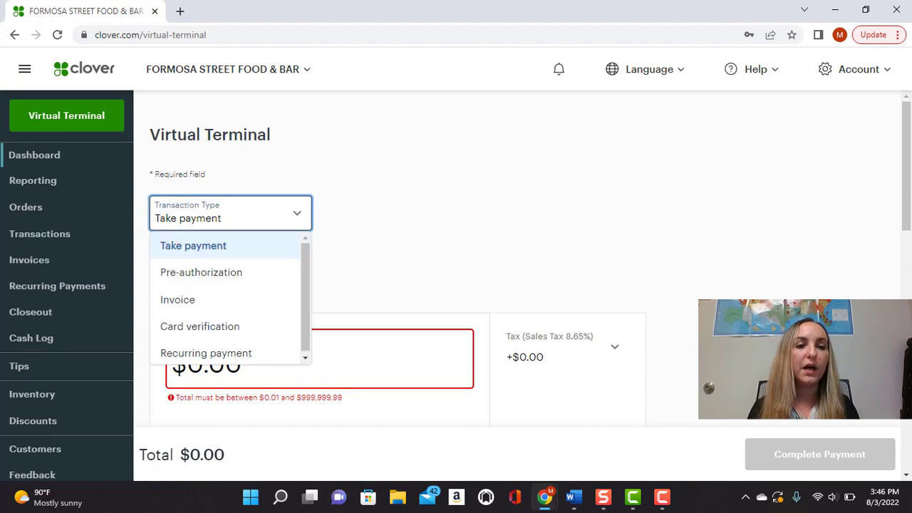
{"action": "left_click", "coordinate": [177, 300]}
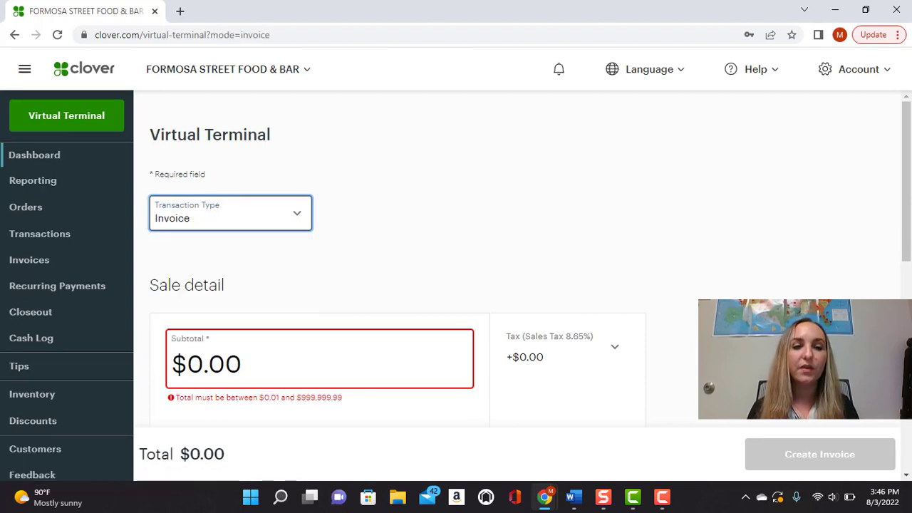
Enter a $100.00 subtotal and apply the 8.65% Sales Tax rate
{"action": "left_click", "coordinate": [319, 364]}
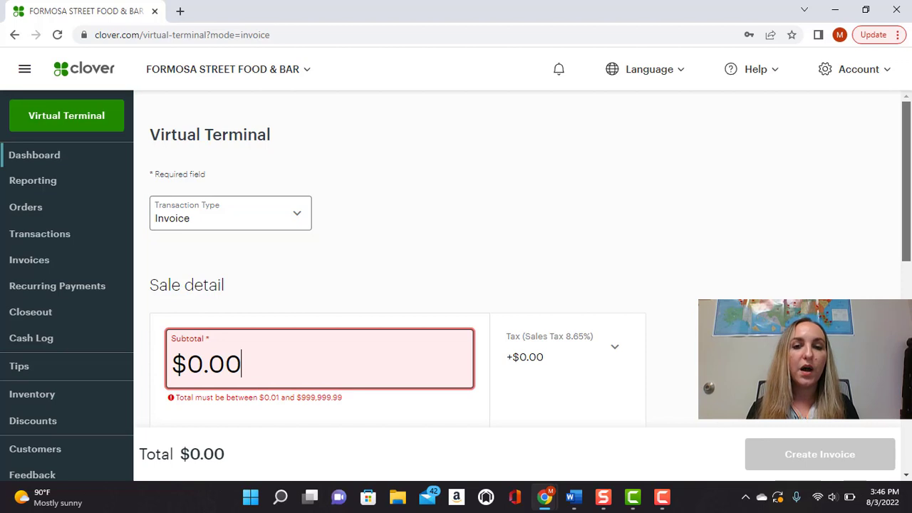
{"action": "scroll", "scroll_direction": "down", "scroll_amount": 3}
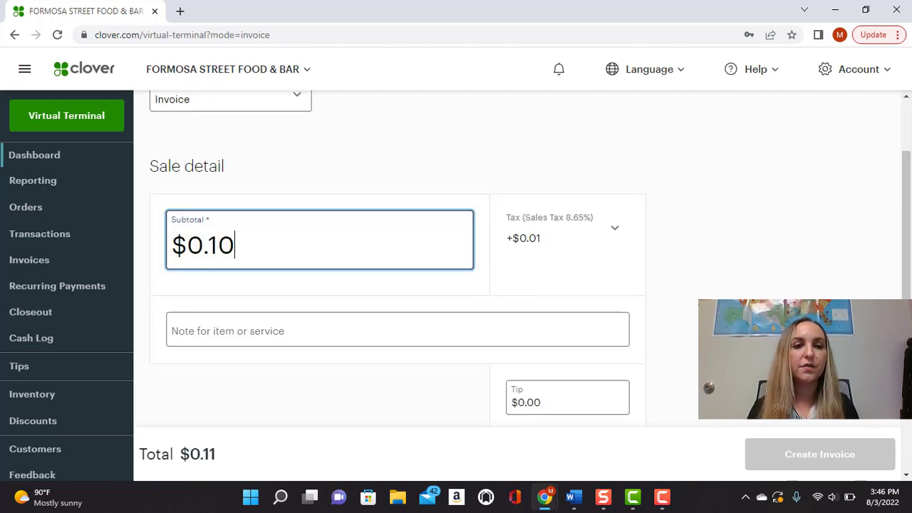
{"action": "type", "text": "1000"}
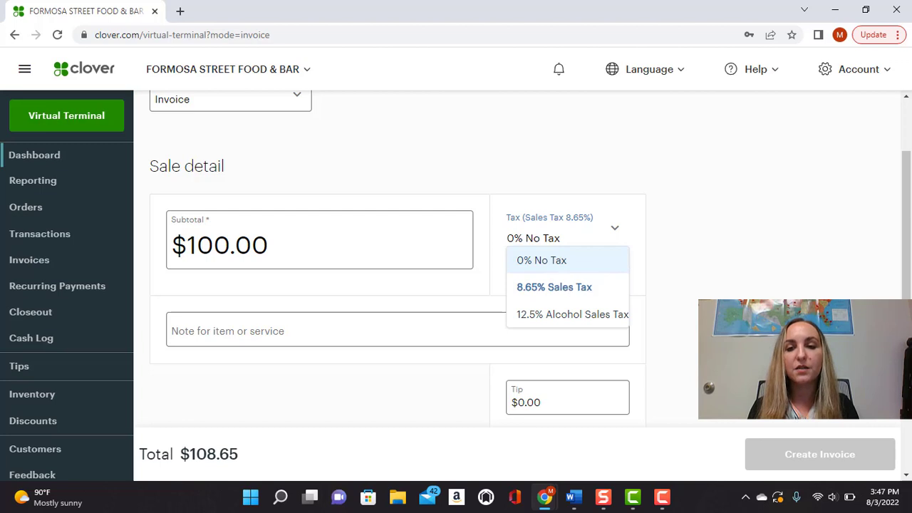
{"action": "left_click", "coordinate": [397, 331]}
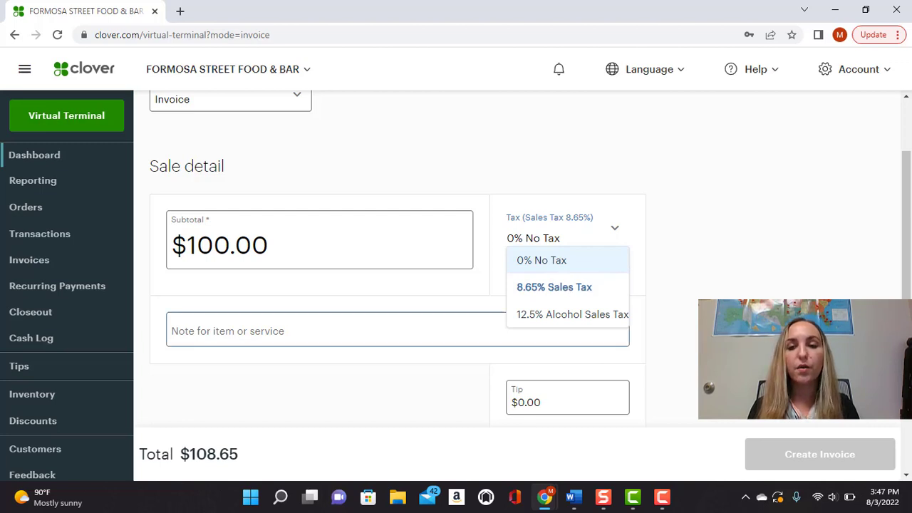
{"action": "left_click", "coordinate": [572, 314]}
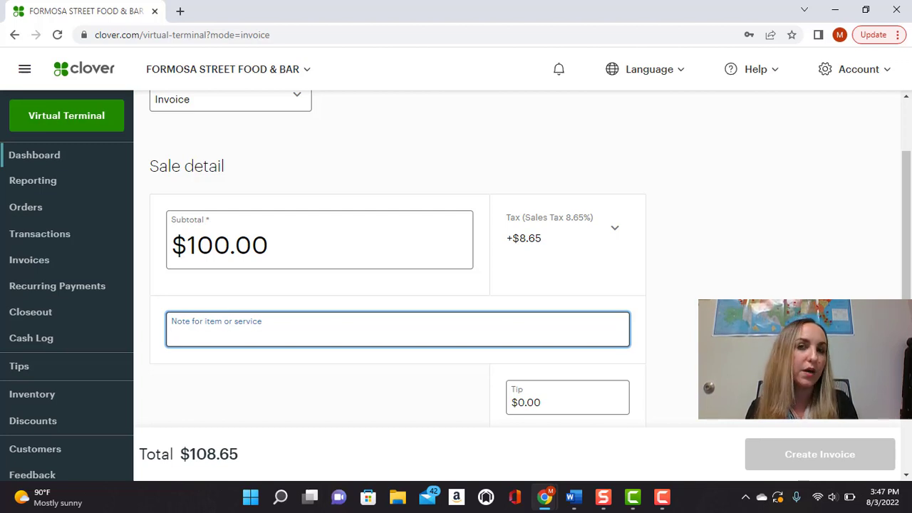
Type 'test' as the note for the item or service
{"action": "type", "text": "test"}
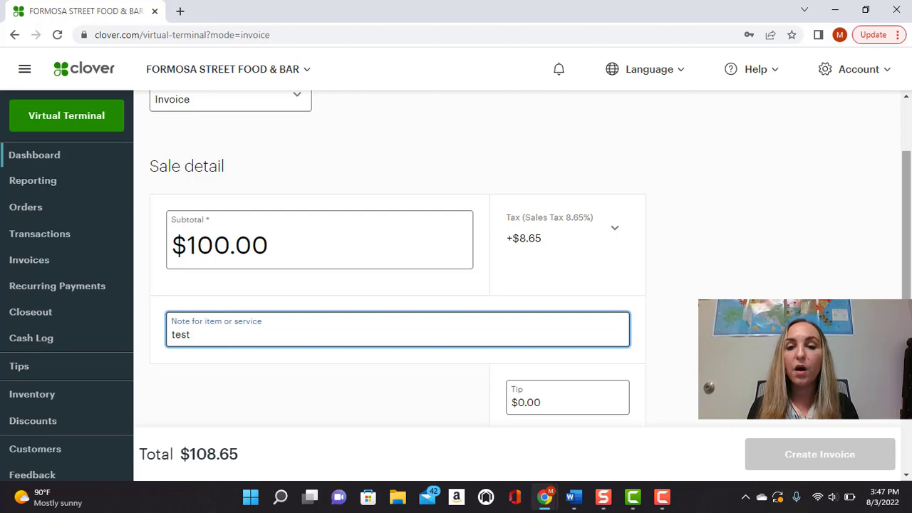
{"action": "scroll", "scroll_direction": "down", "scroll_amount": 3}
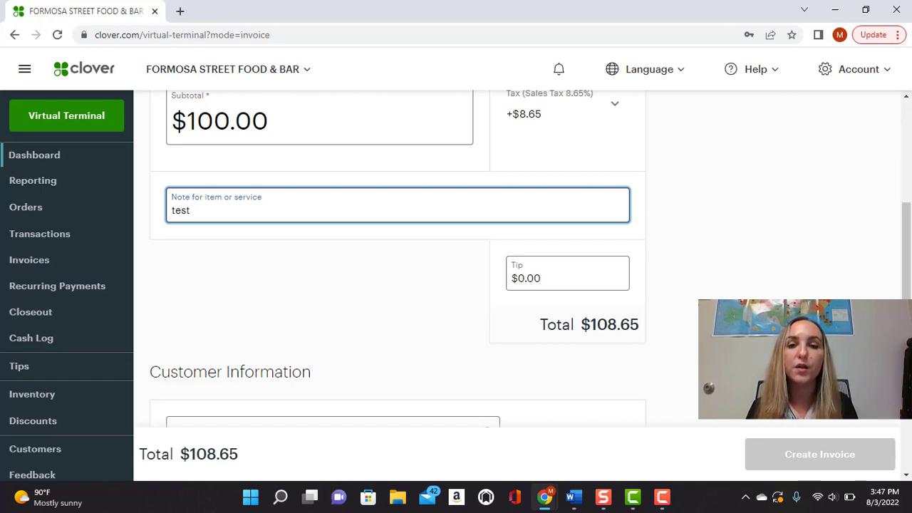
Enter 25.00 in the Tip field, bringing the total to $133.65
{"action": "left_click", "coordinate": [567, 278]}
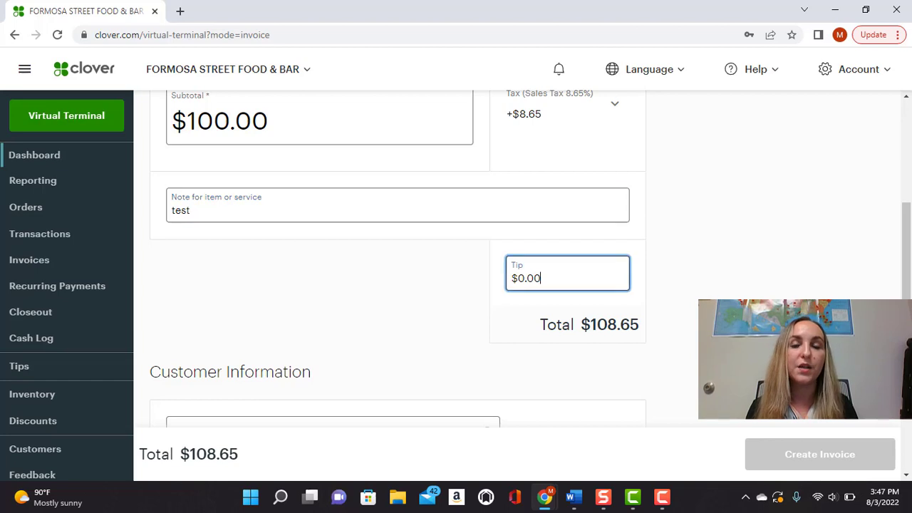
{"action": "type", "text": "0.25"}
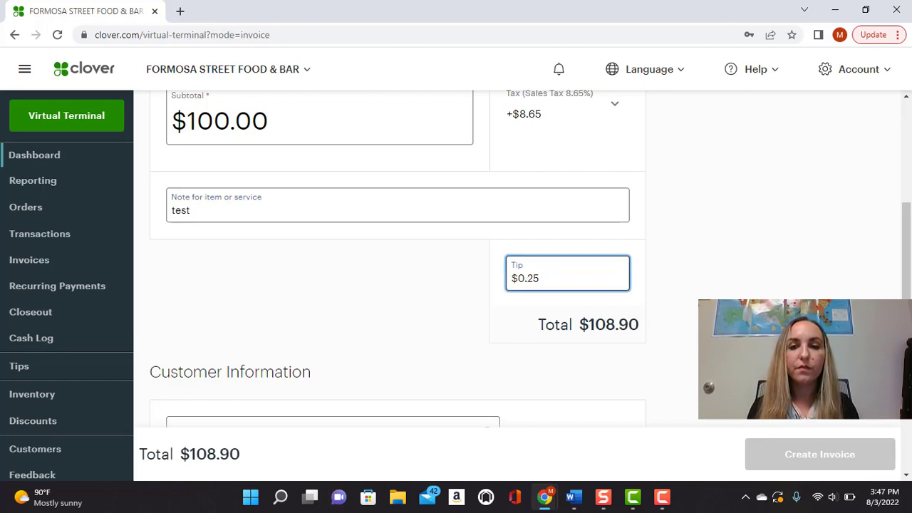
{"action": "type", "text": "25.00"}
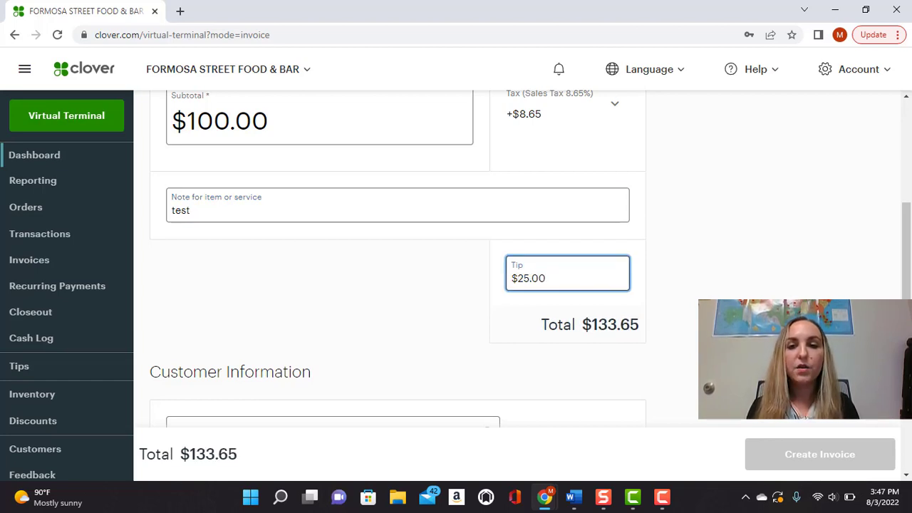
{"action": "left_click", "coordinate": [567, 277]}
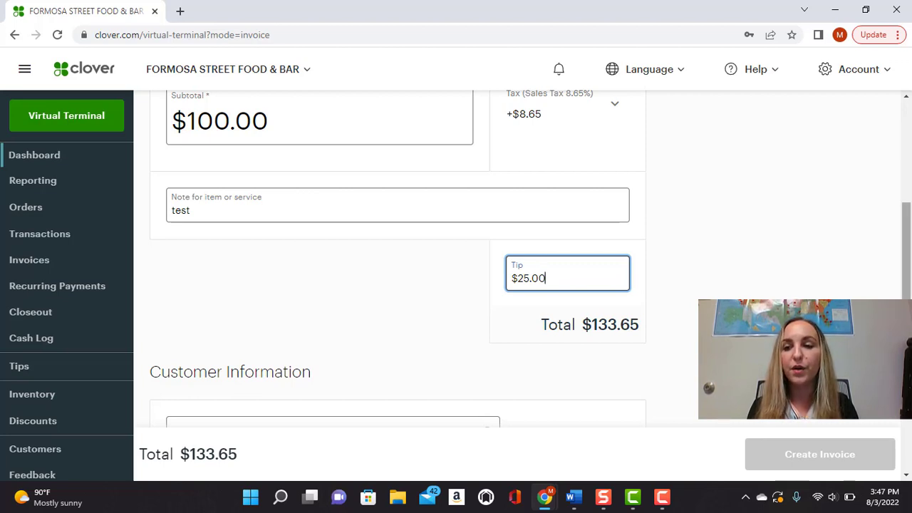
{"action": "scroll", "scroll_direction": "down", "scroll_amount": 3}
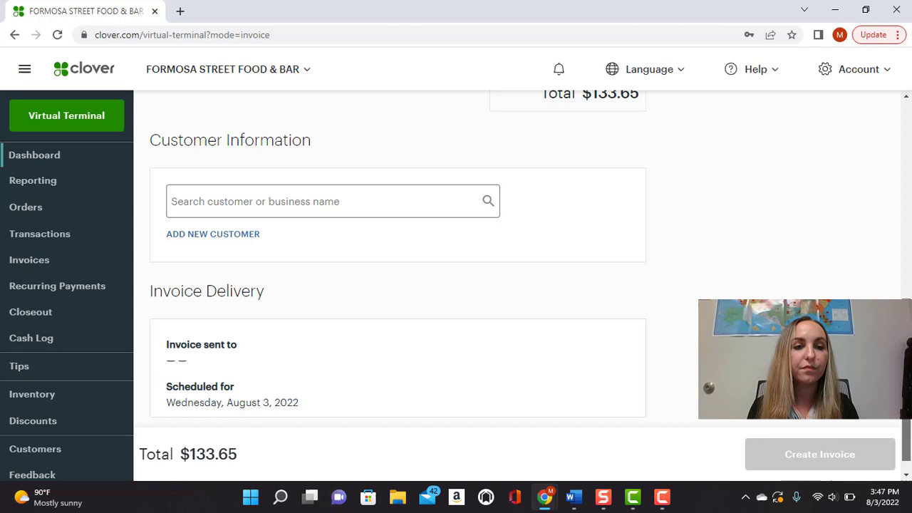
Scroll to Customer Information and open the Add New Customer form
{"action": "scroll", "scroll_direction": "down", "scroll_amount": 3}
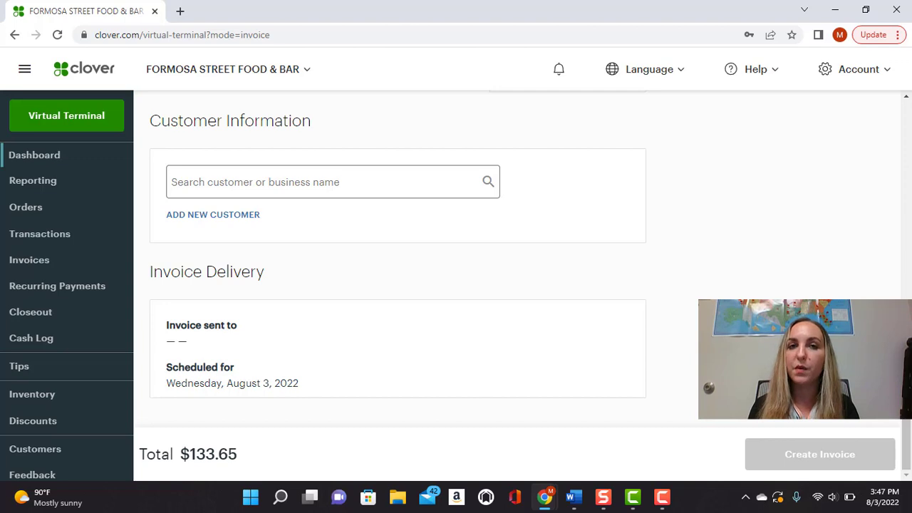
{"action": "left_click", "coordinate": [212, 215]}
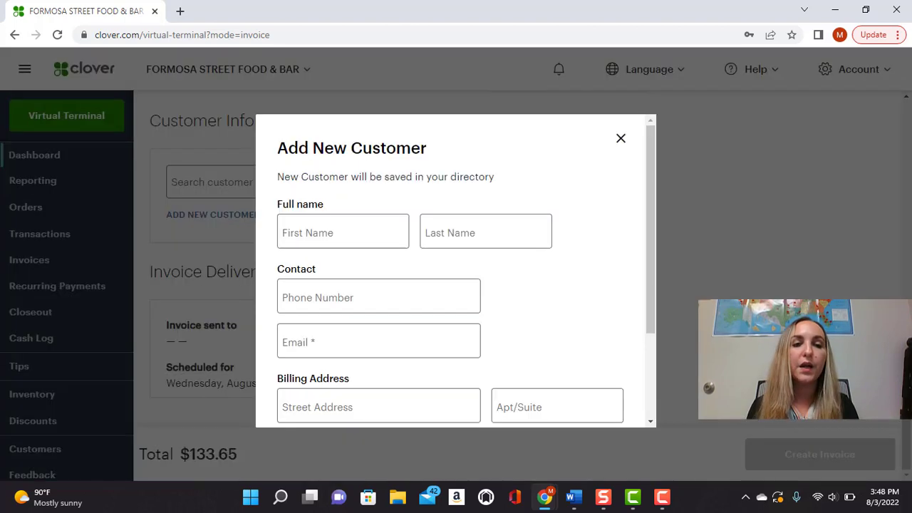
{"action": "scroll", "scroll_direction": "down", "scroll_amount": 3}
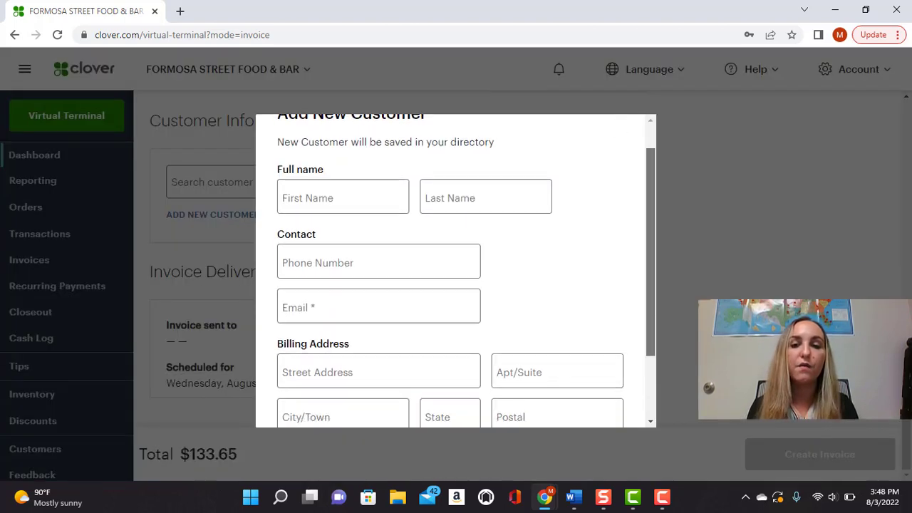